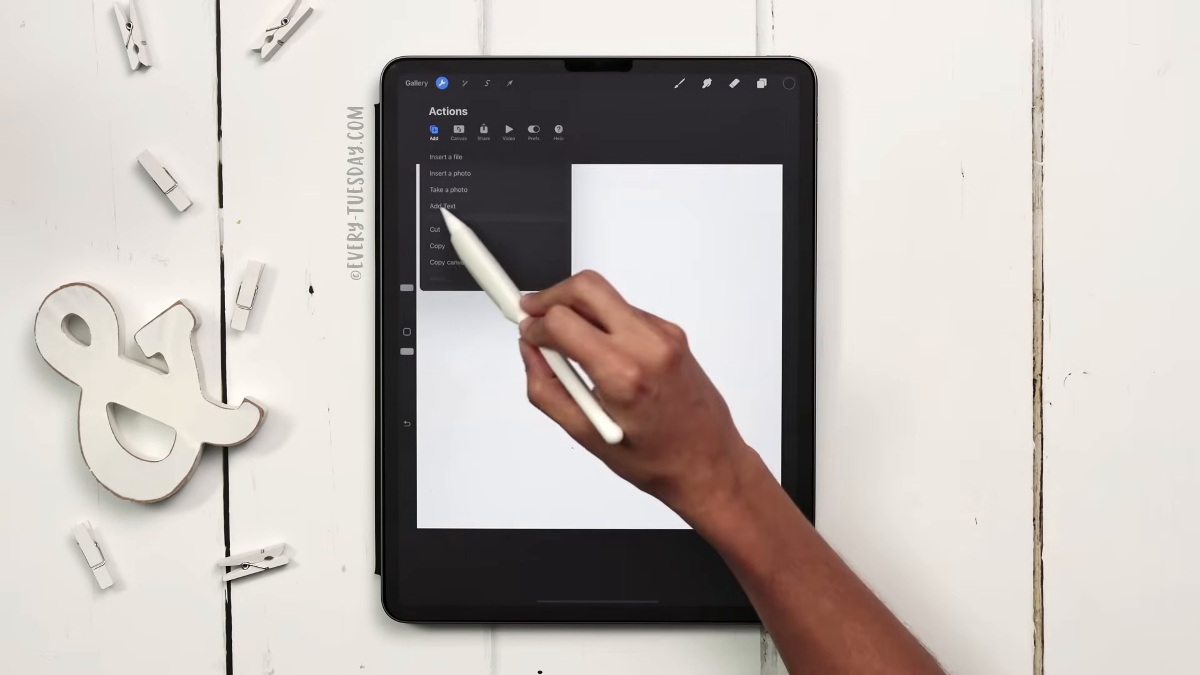
# Add a text object and enter 'Hello There', correcting the missing space and a stray letter.
pyautogui.click(442, 207)
pyautogui.write('Hello')
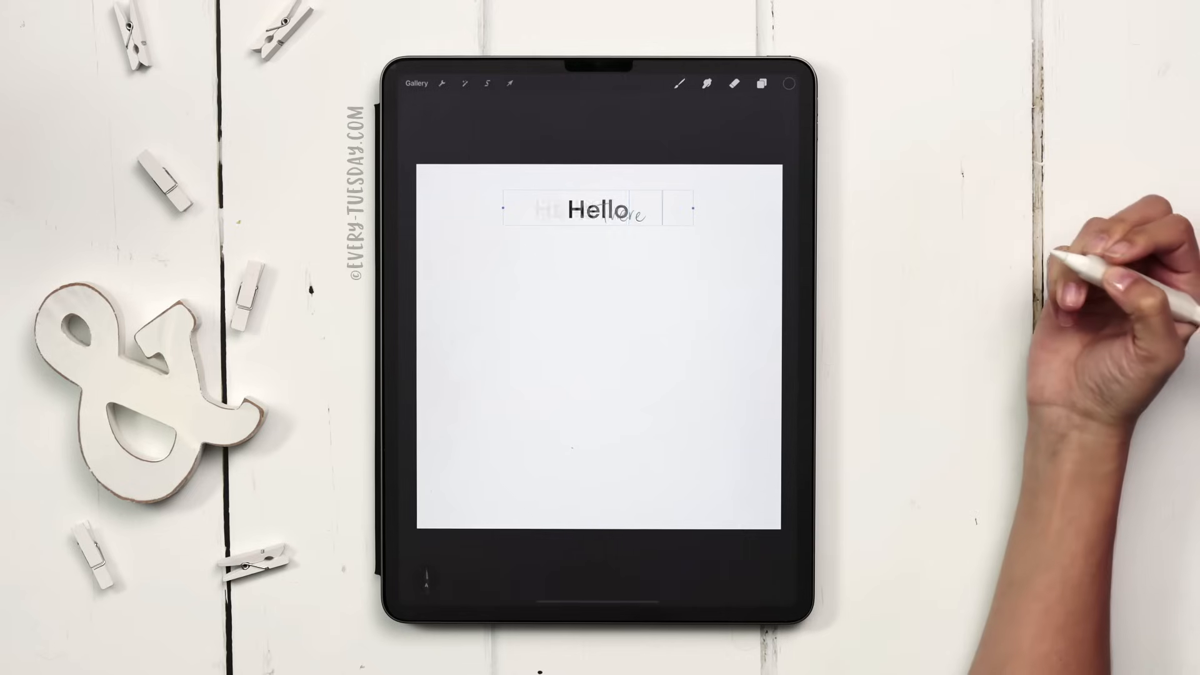
pyautogui.write('There')
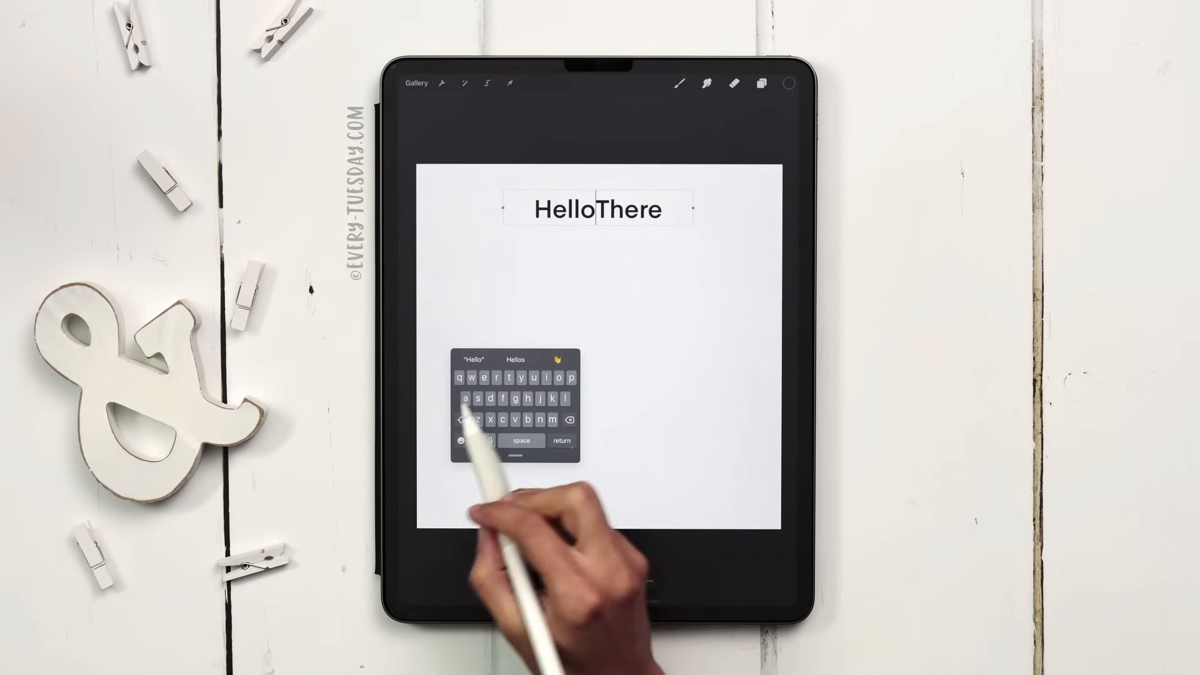
pyautogui.click(520, 440)
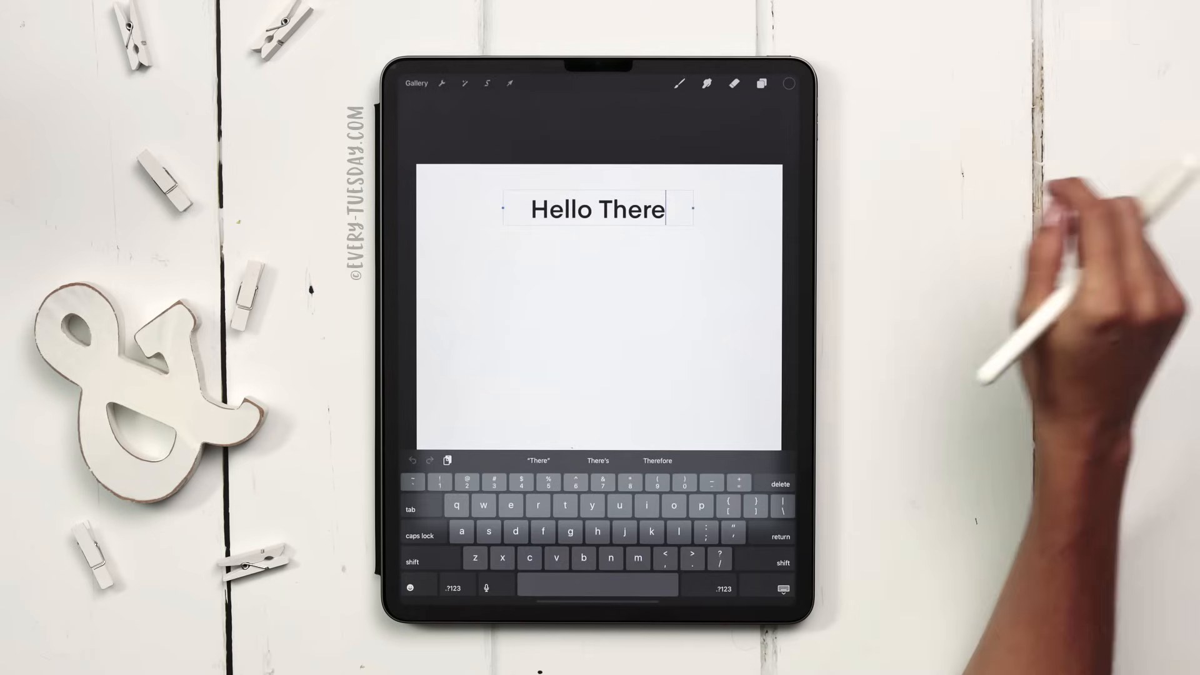
pyautogui.write('w')
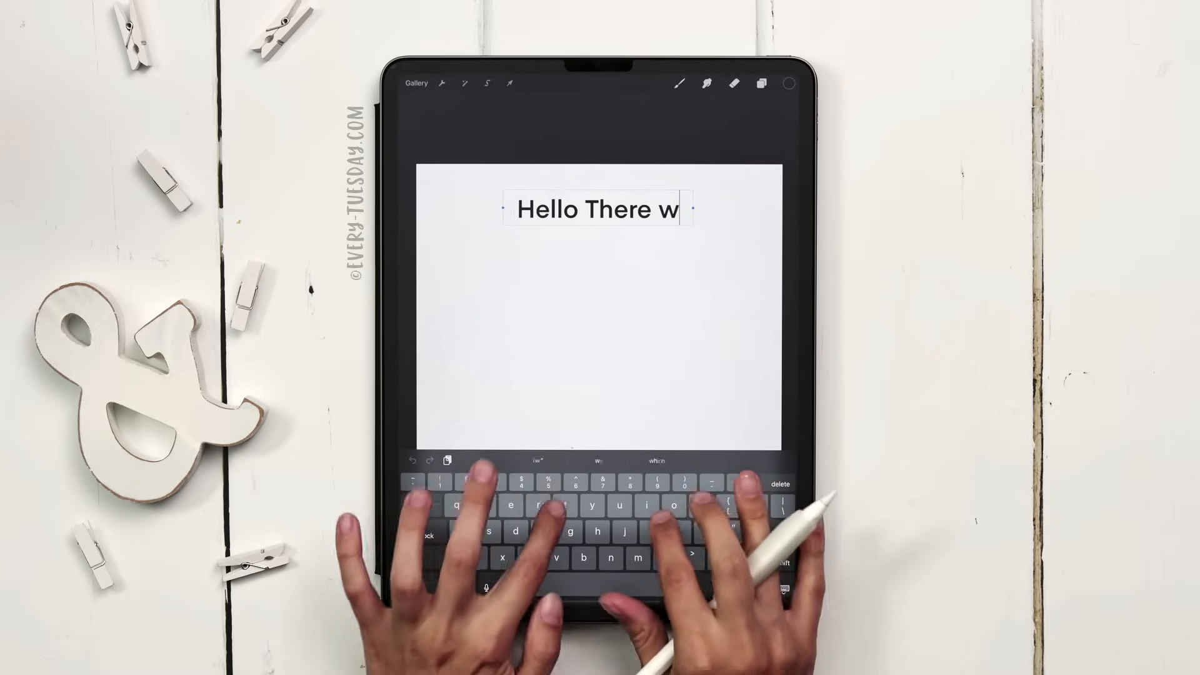
pyautogui.press('backspace')
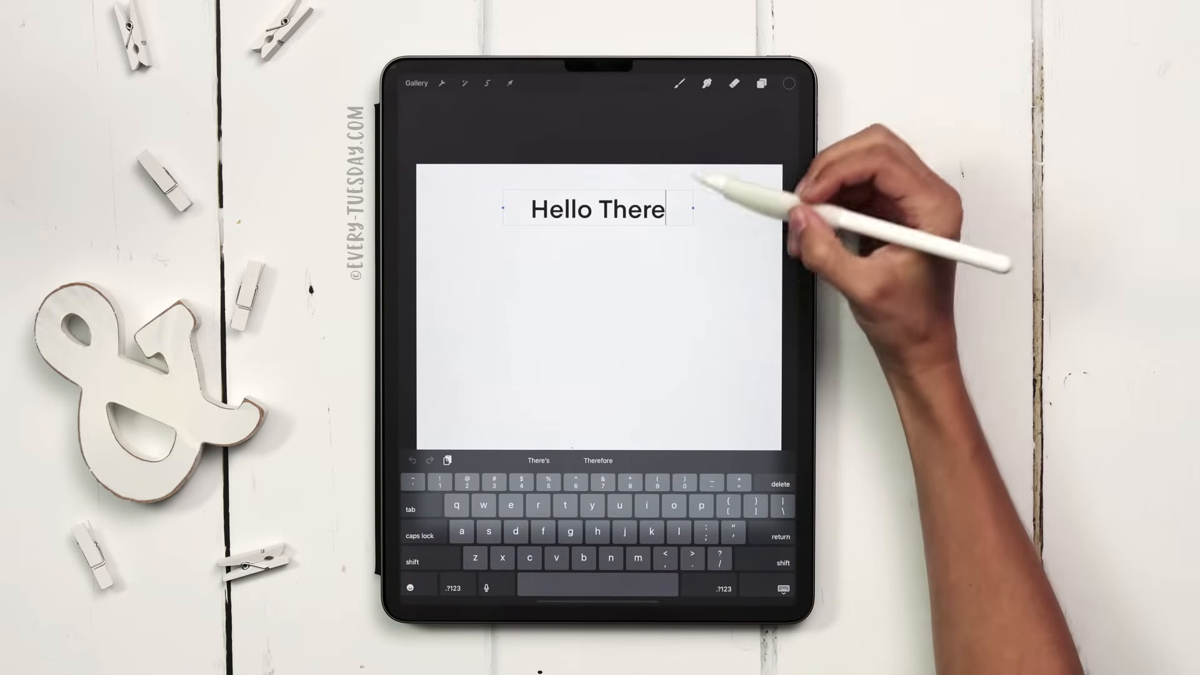
pyautogui.moveTo(703, 107)
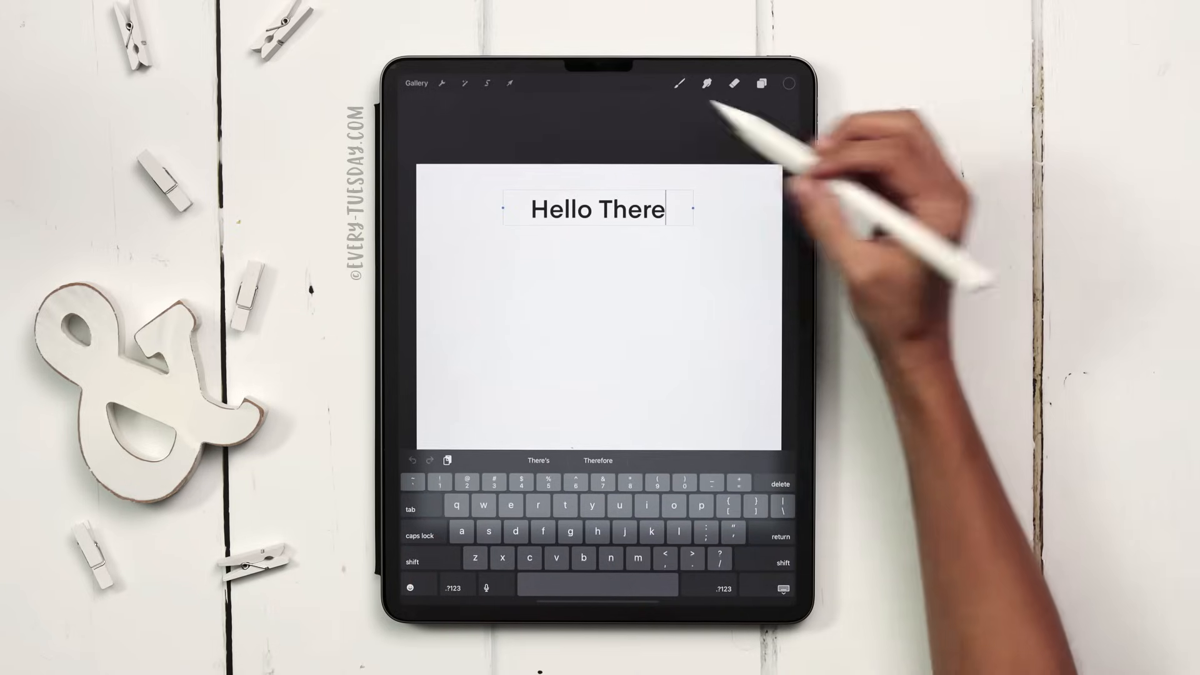
# Finish text entry, then set the font to Georgia (after trying Futura) in Italic style.
pyautogui.click(510, 84)
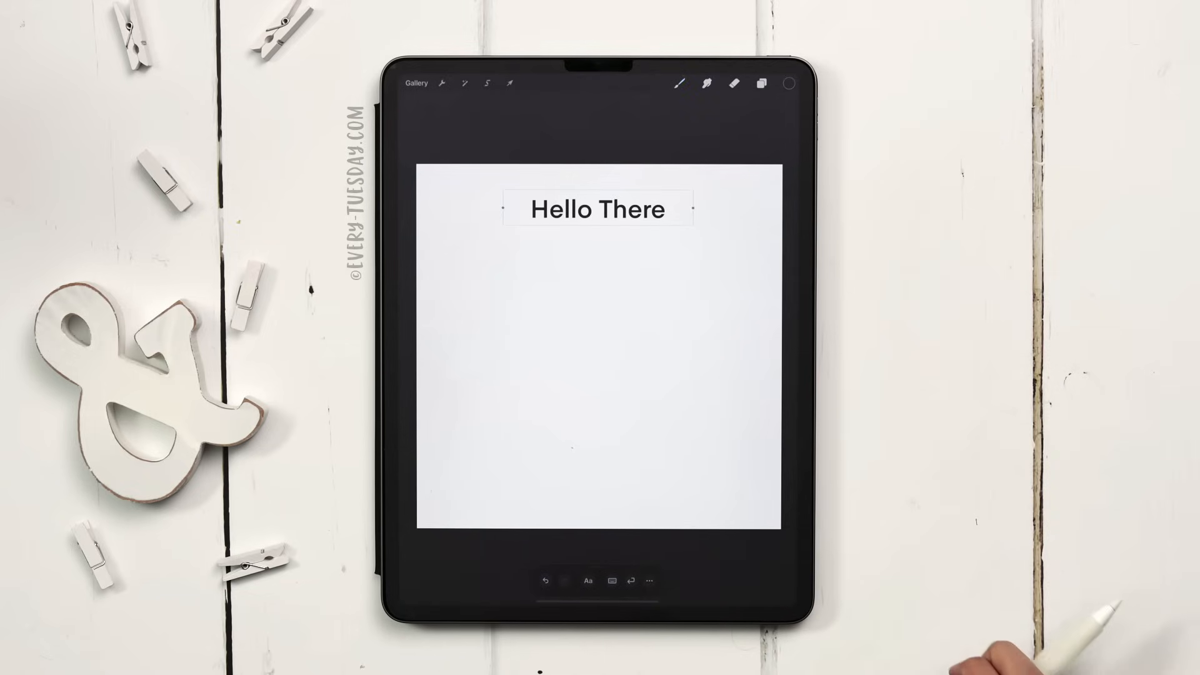
pyautogui.moveTo(587, 580)
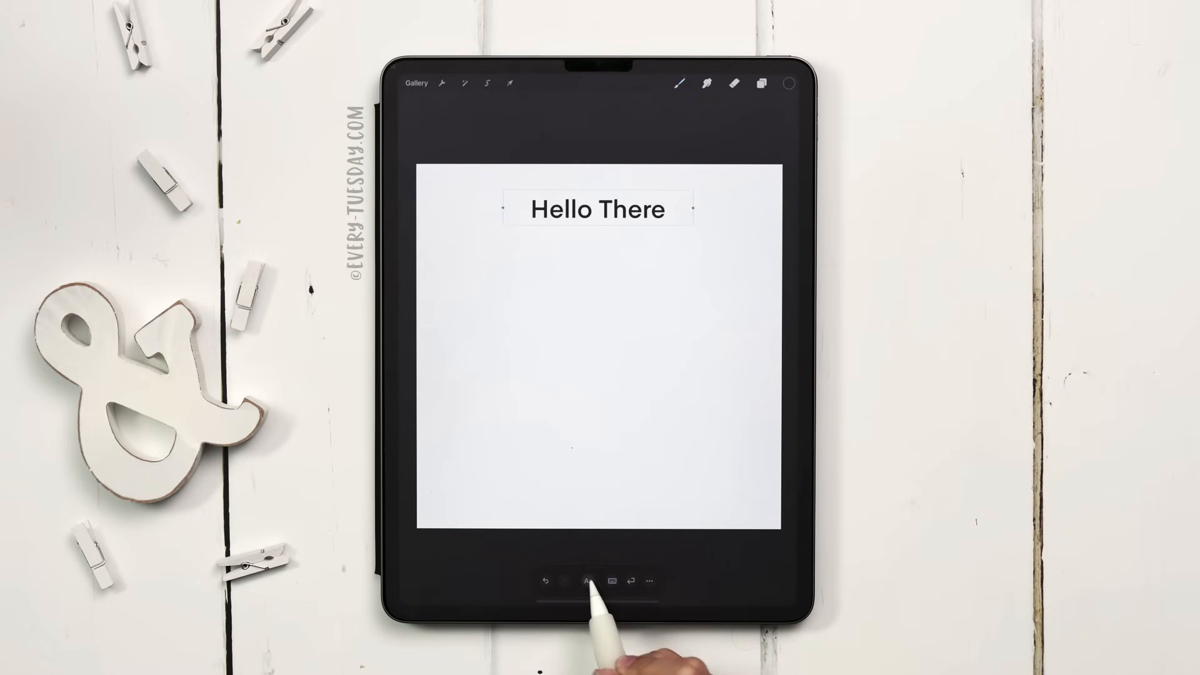
pyautogui.click(590, 580)
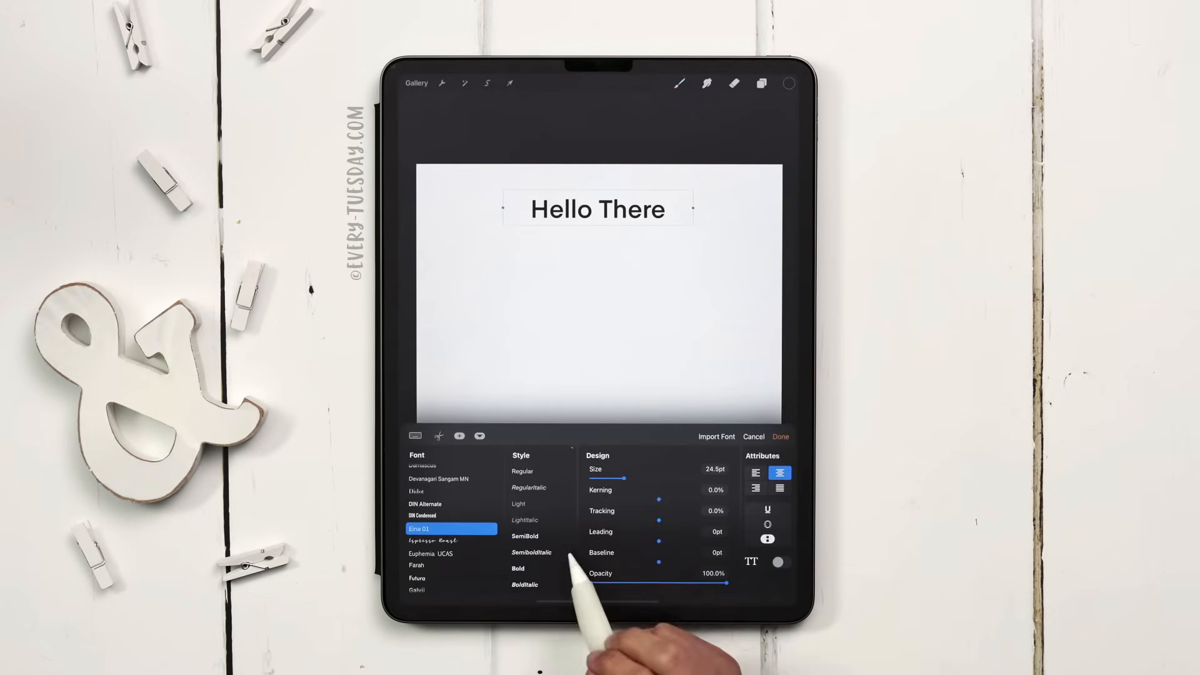
pyautogui.scroll(-3)
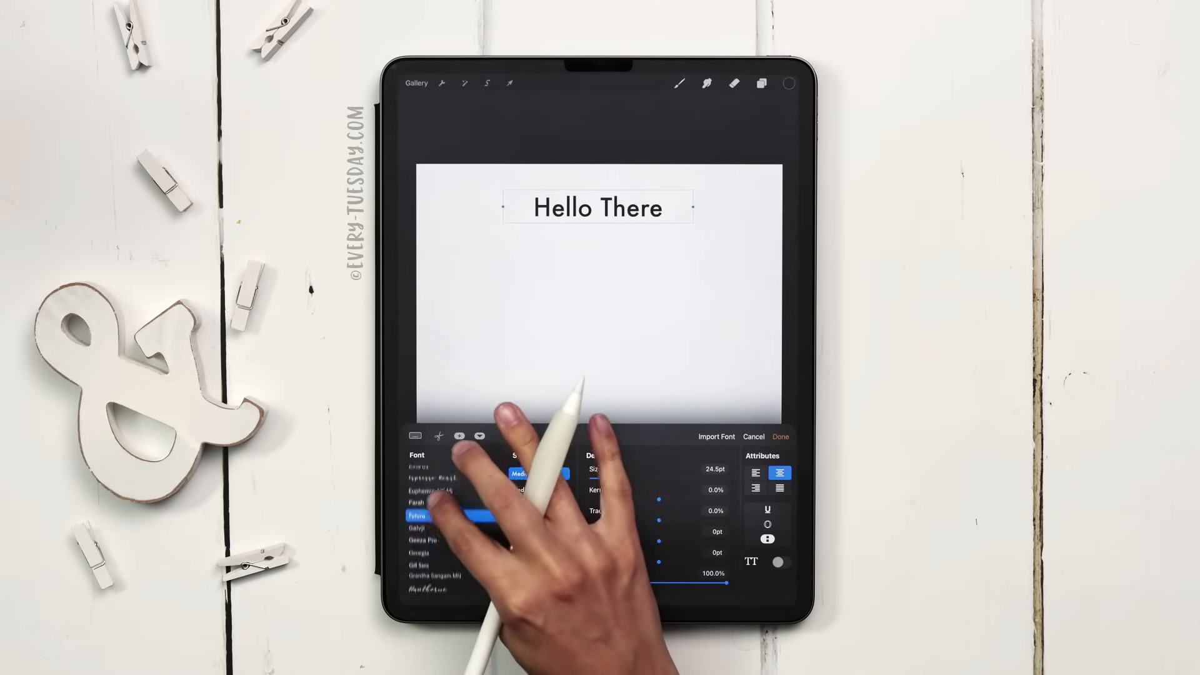
pyautogui.click(418, 528)
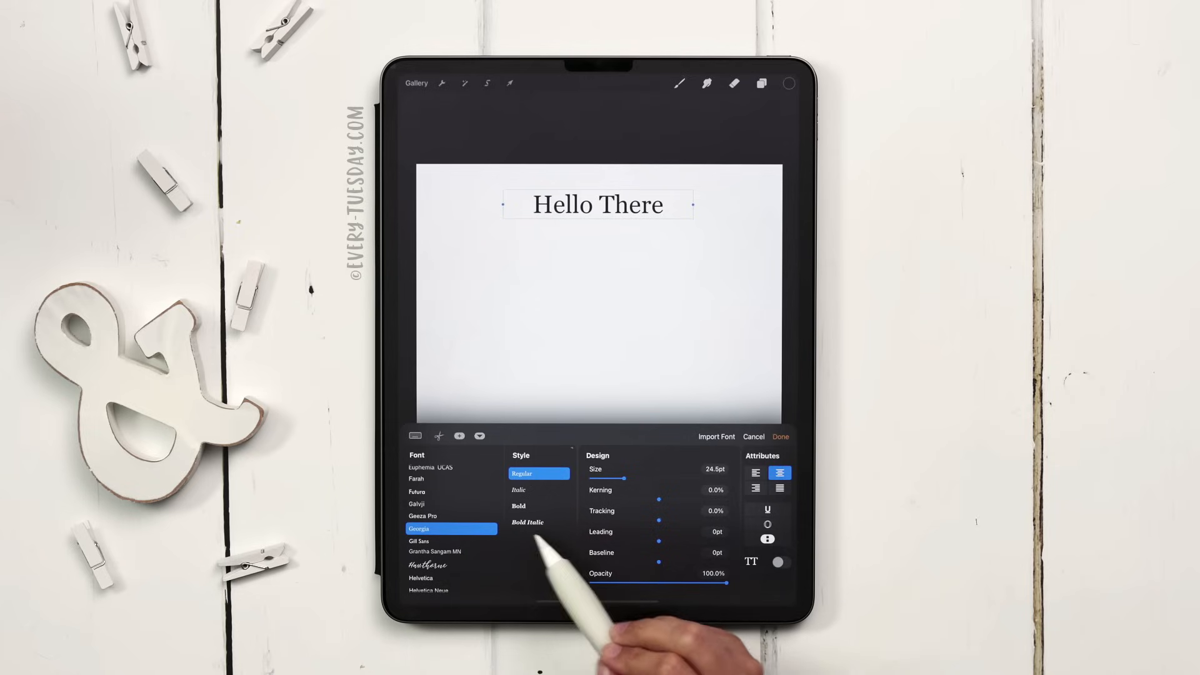
pyautogui.click(537, 489)
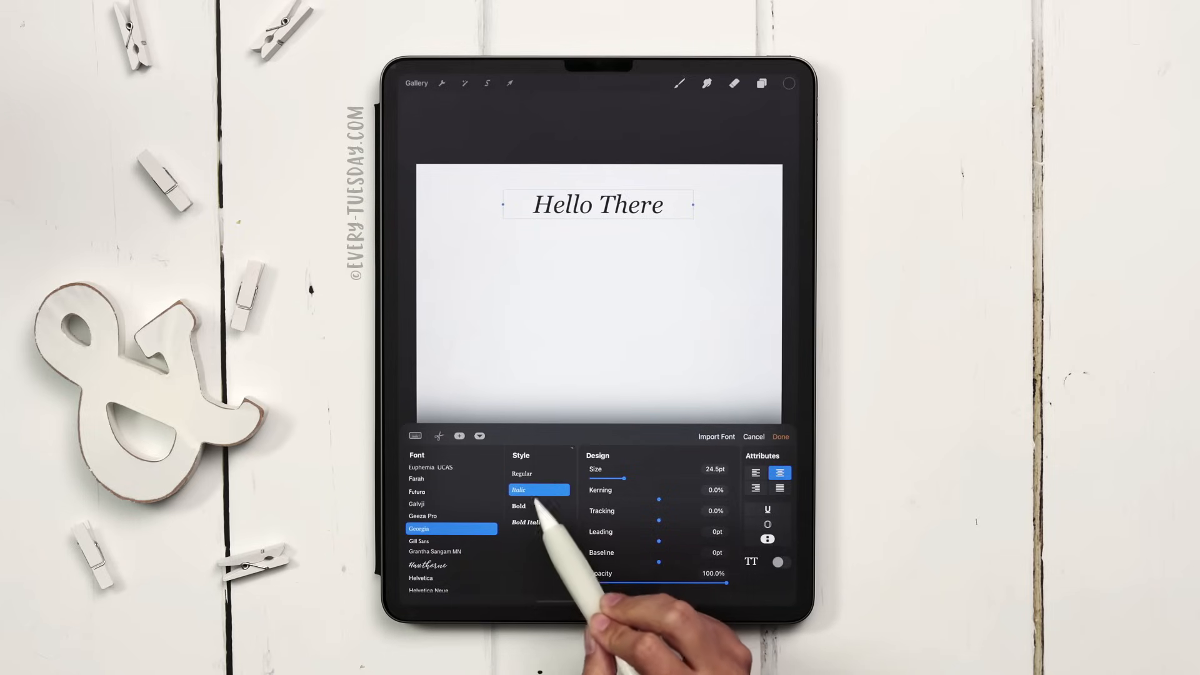
pyautogui.click(526, 523)
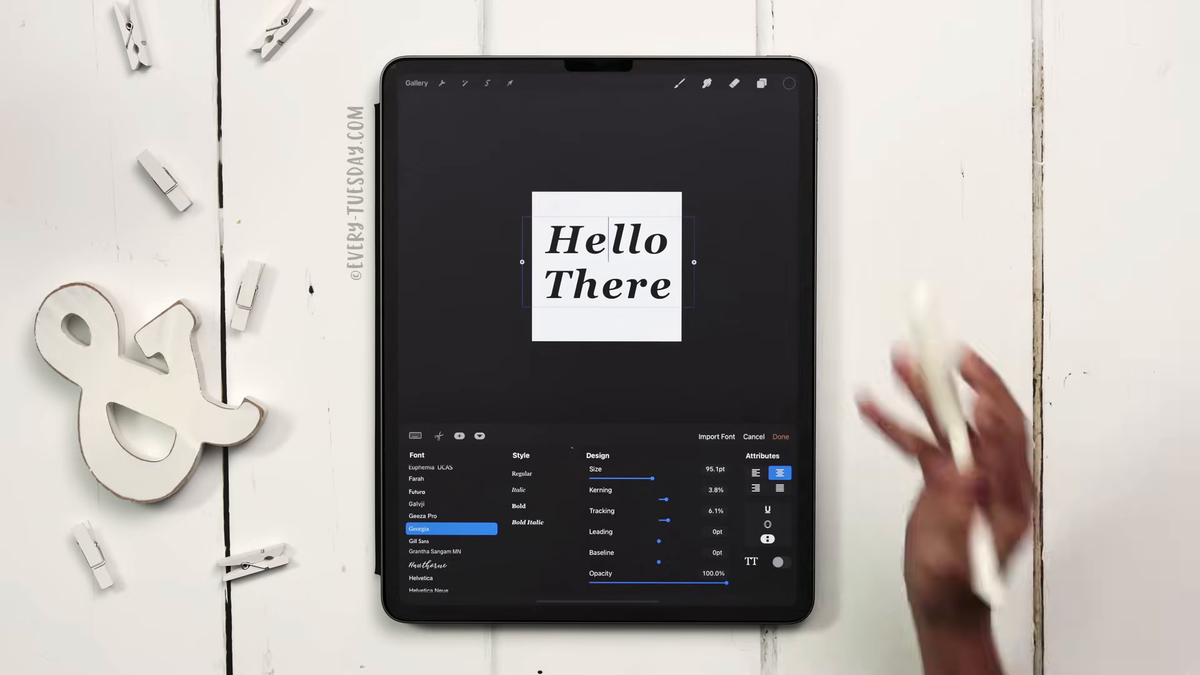
# Confirm the bold italic Georgia two-line style changes with Done.
pyautogui.click(780, 436)
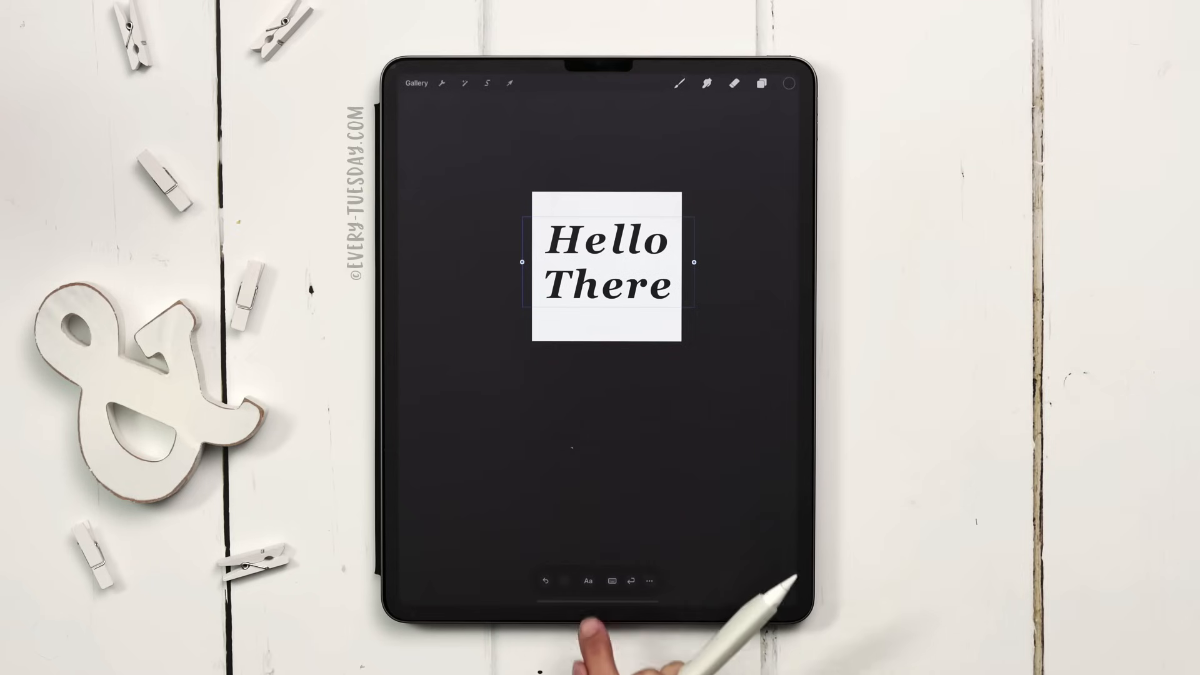
# Reopen Edit Style to zero the kerning and adjust leading and baseline.
pyautogui.click(588, 580)
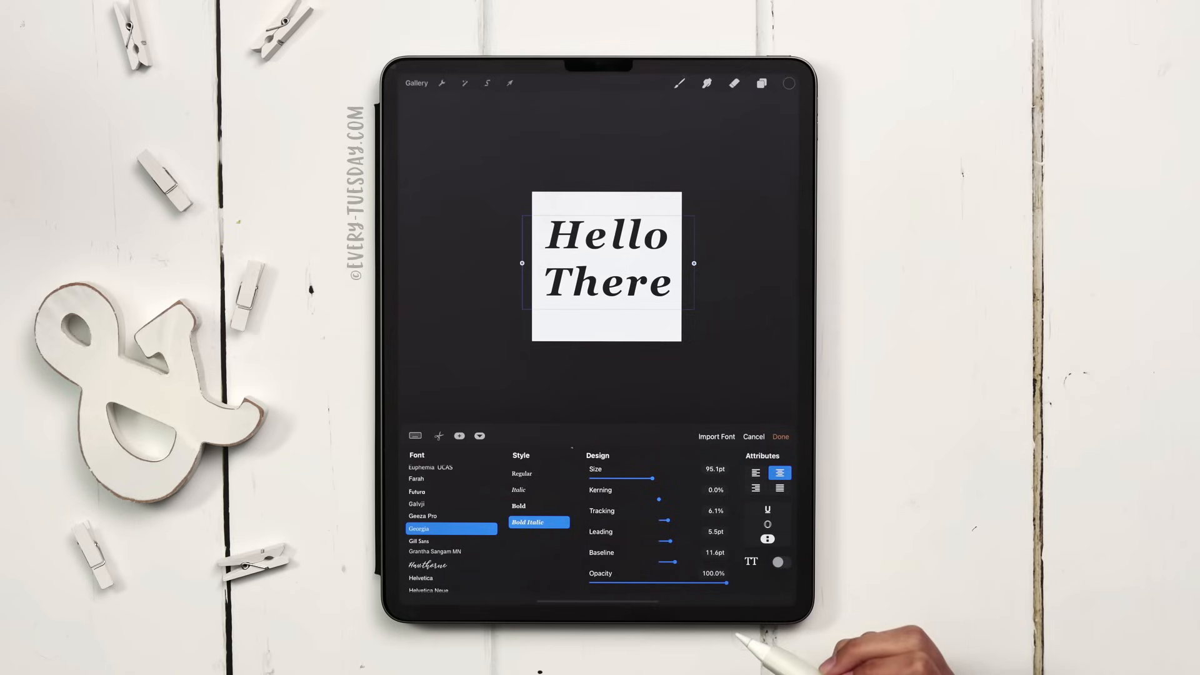
pyautogui.moveTo(765, 84)
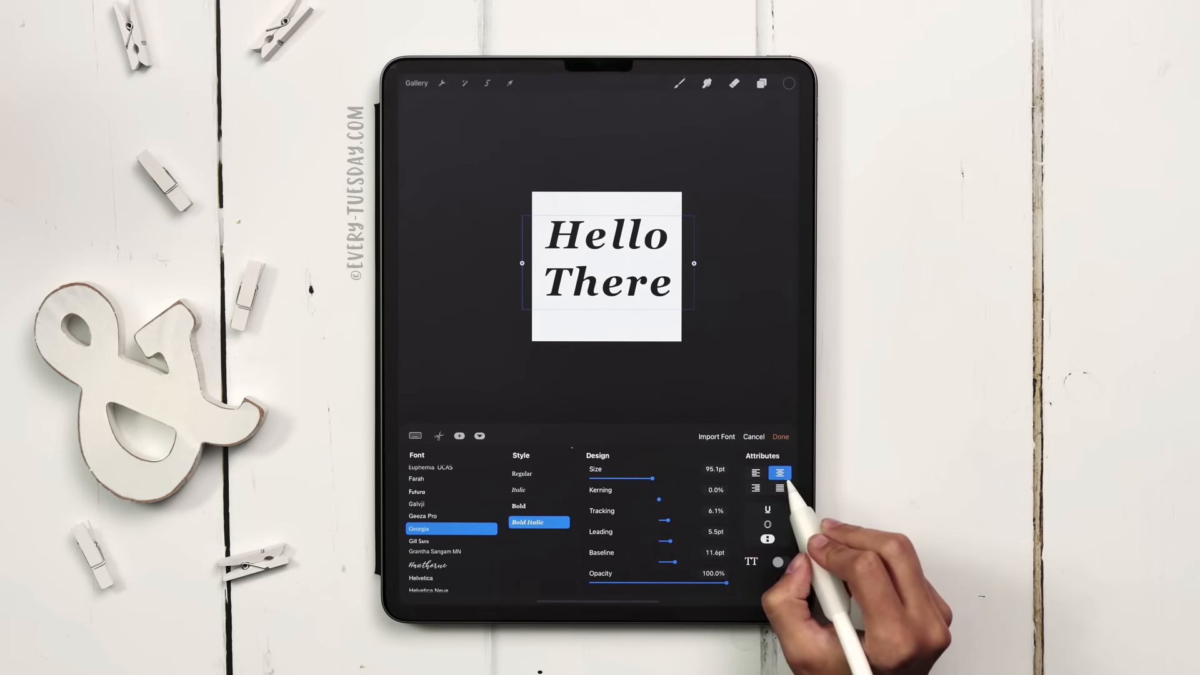
# Center-align the two lines, toggle underline on then off, and confirm the edits.
pyautogui.click(755, 472)
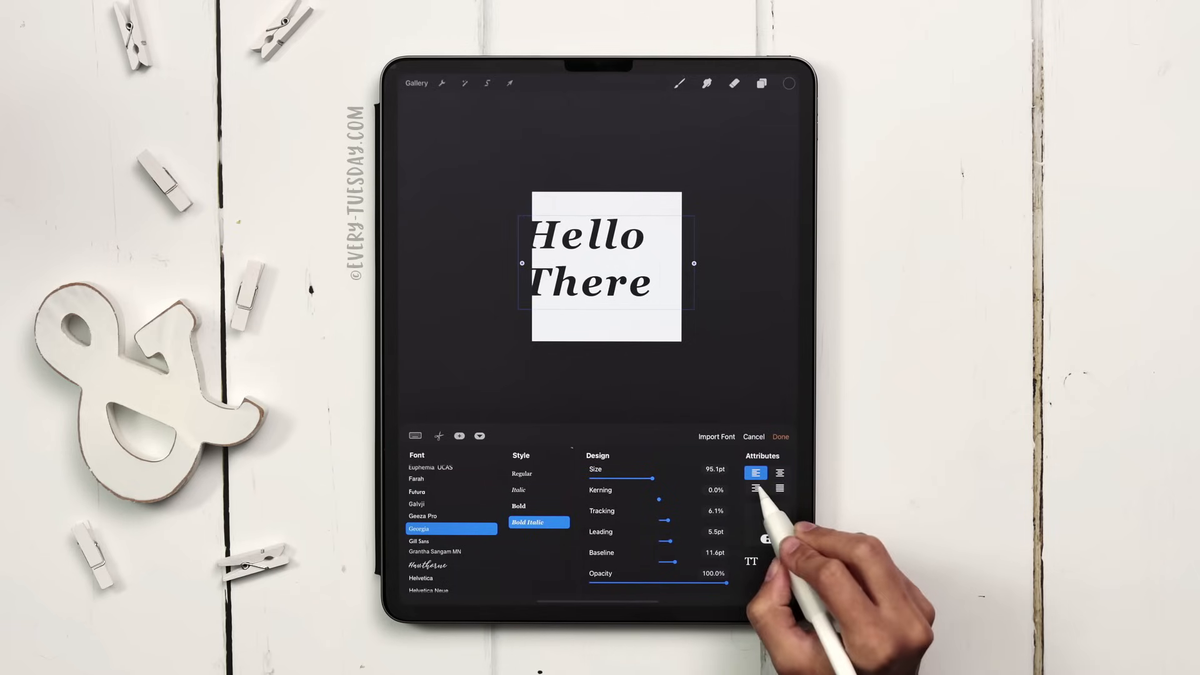
pyautogui.click(780, 489)
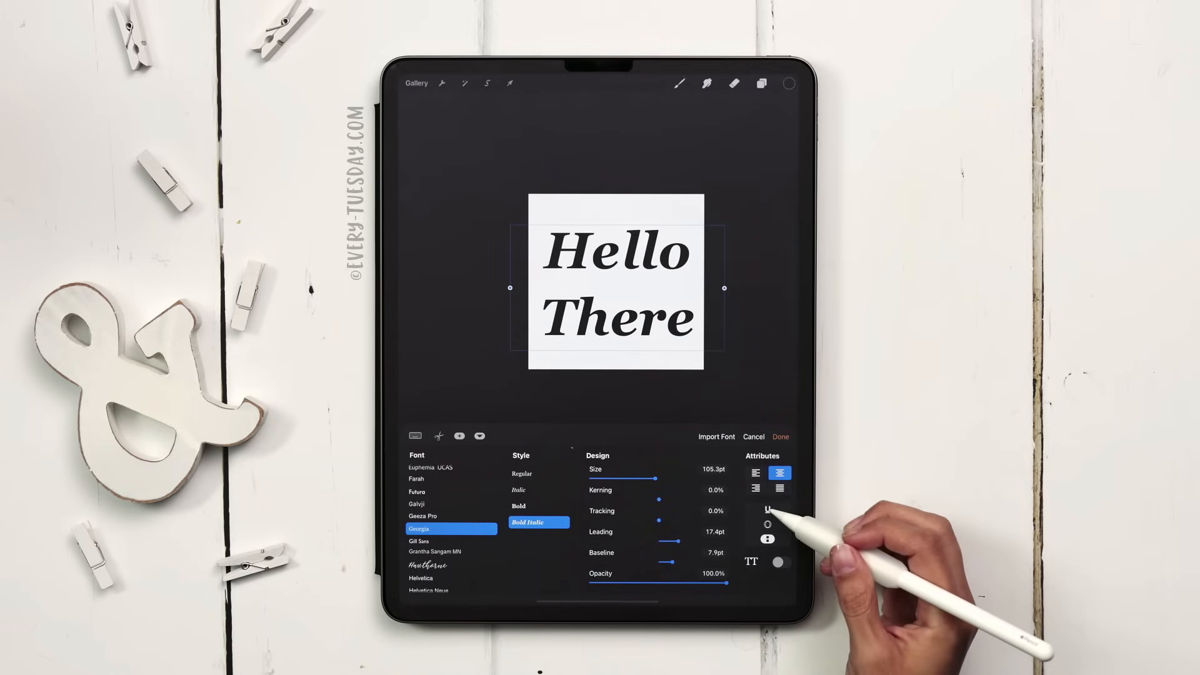
pyautogui.click(766, 510)
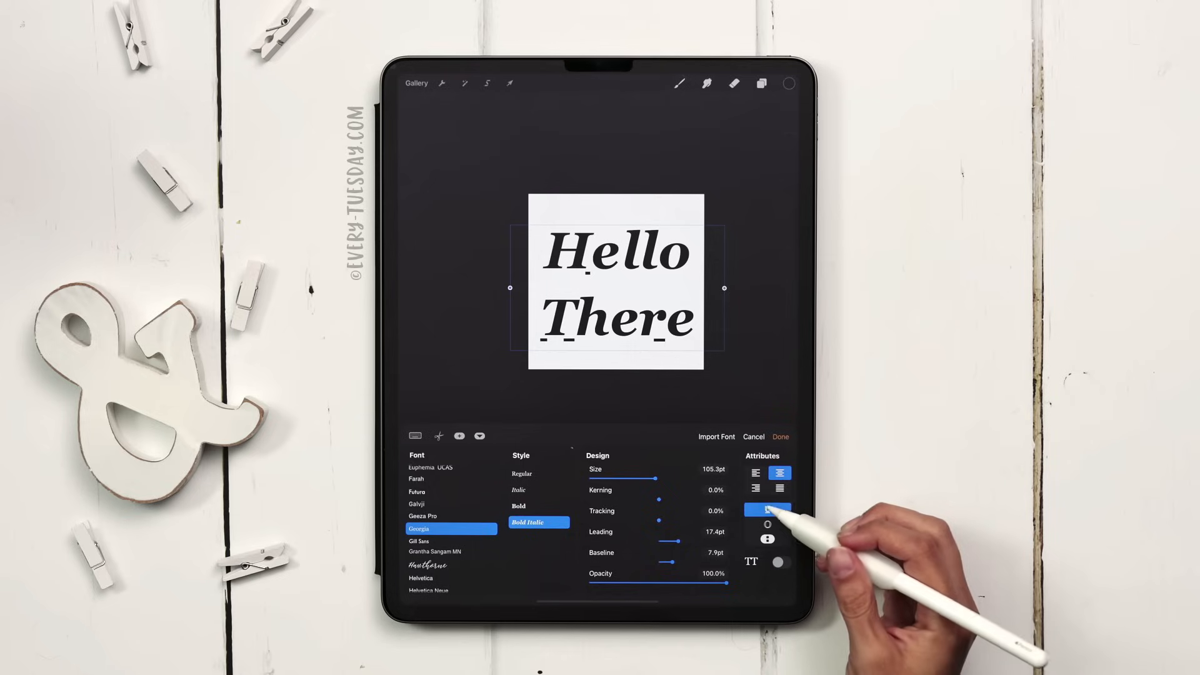
pyautogui.click(766, 510)
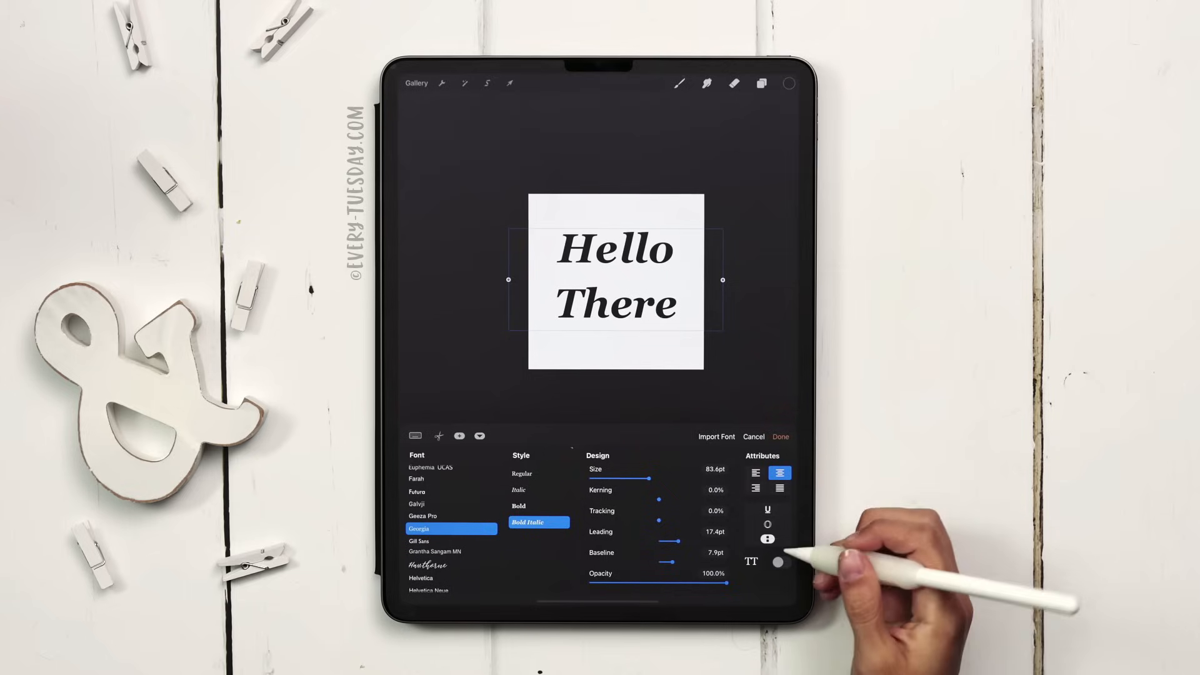
pyautogui.click(766, 539)
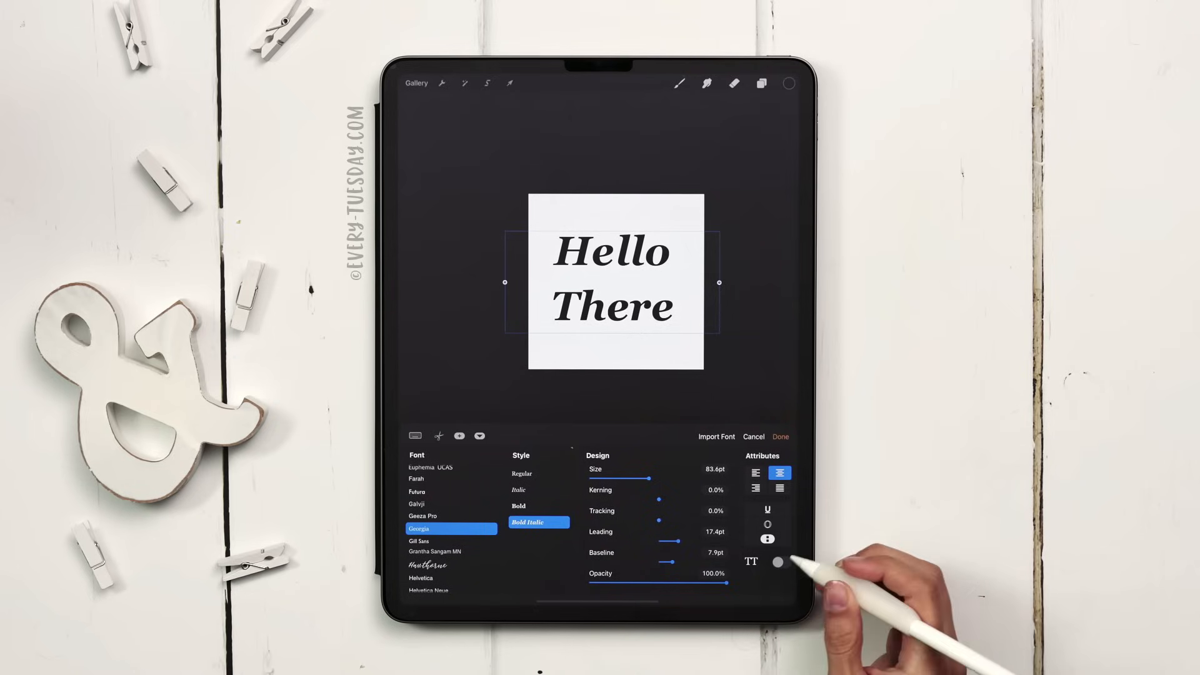
pyautogui.click(778, 564)
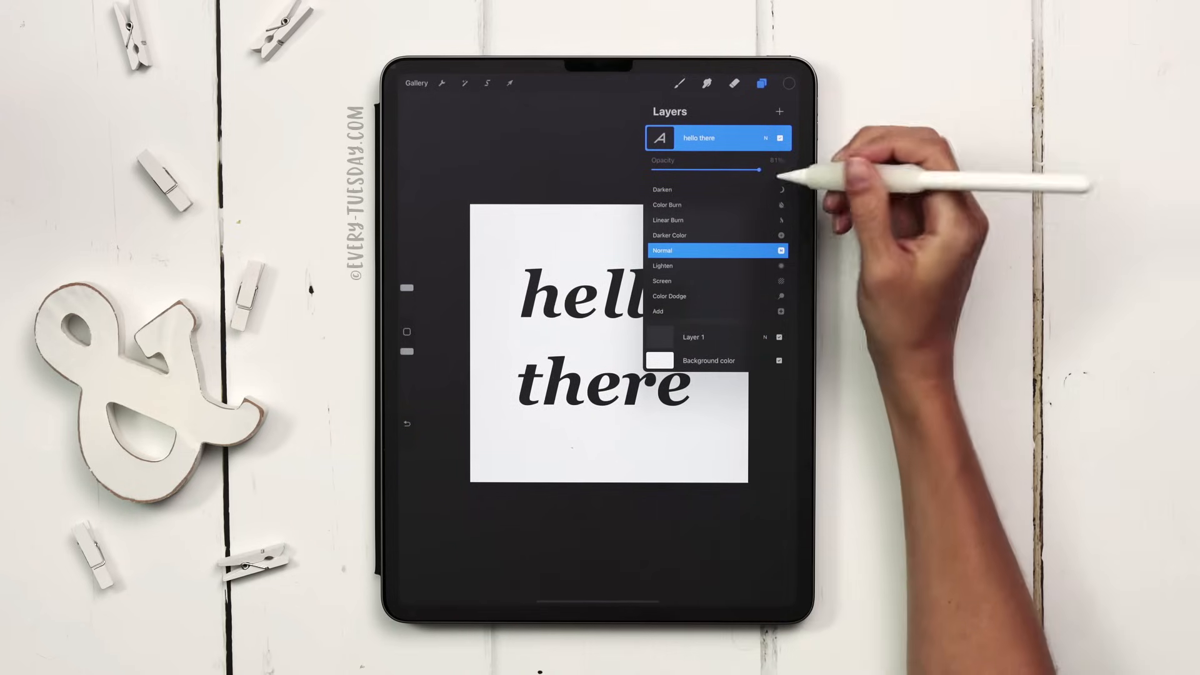
# From the Layers panel re-enter Edit Text on the 'hello there' layer, reopen Edit Style, then close it.
pyautogui.click(662, 250)
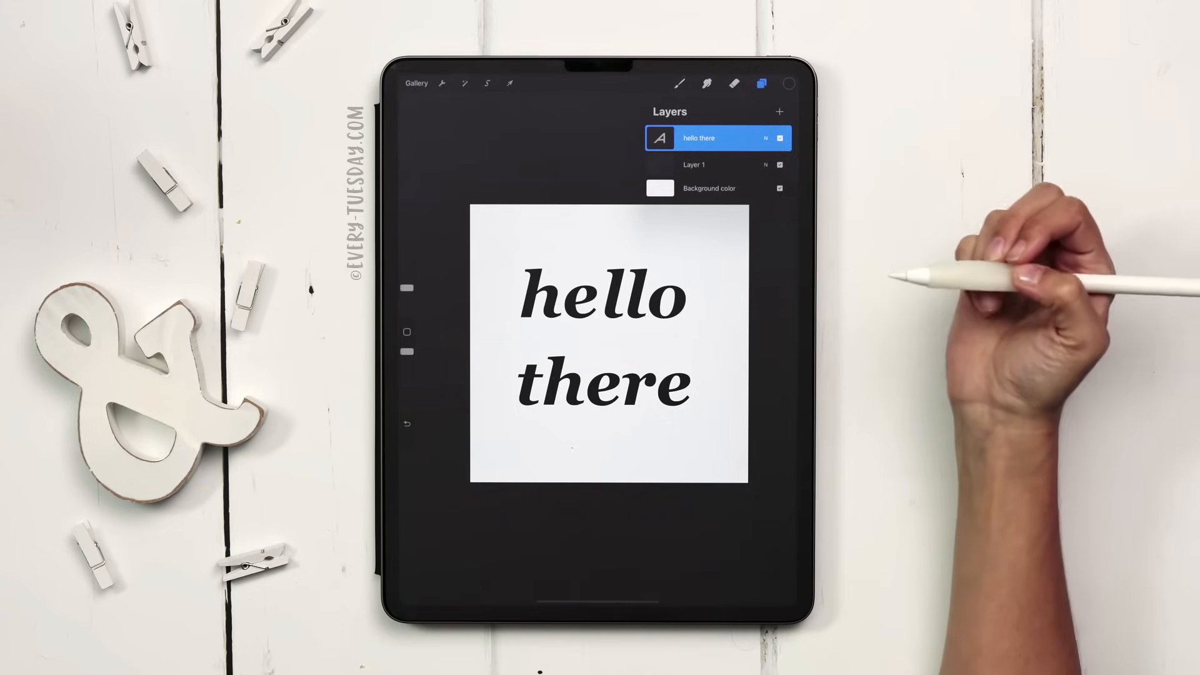
pyautogui.click(698, 138)
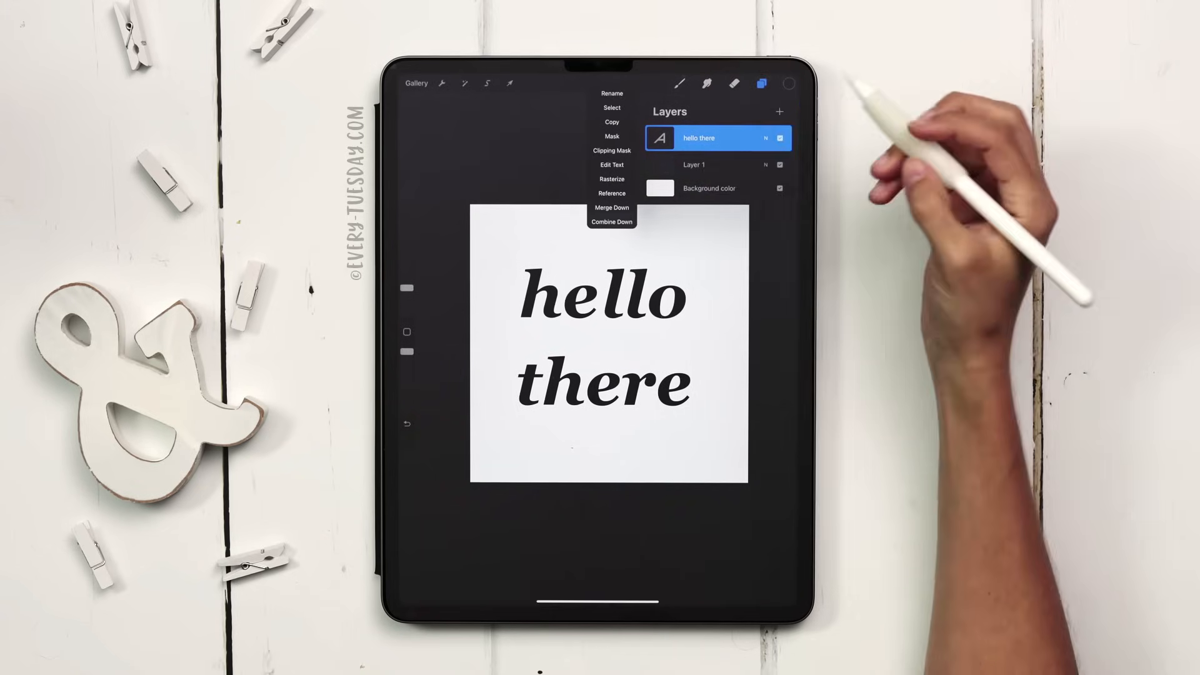
pyautogui.click(611, 165)
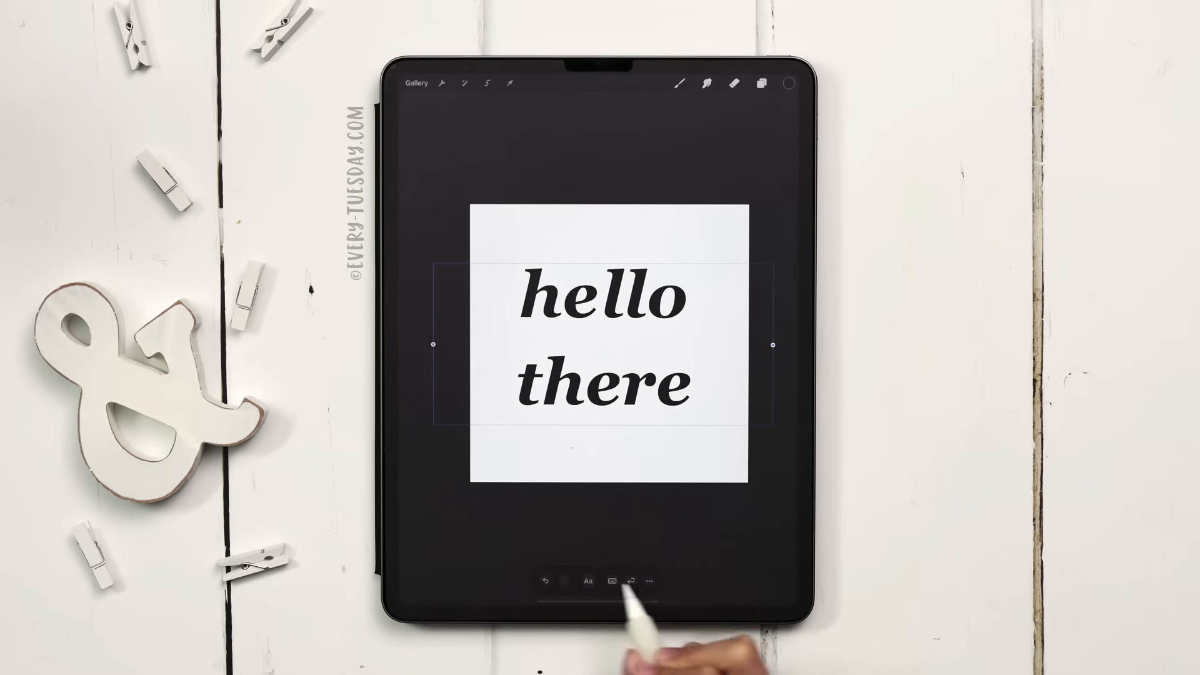
pyautogui.click(591, 581)
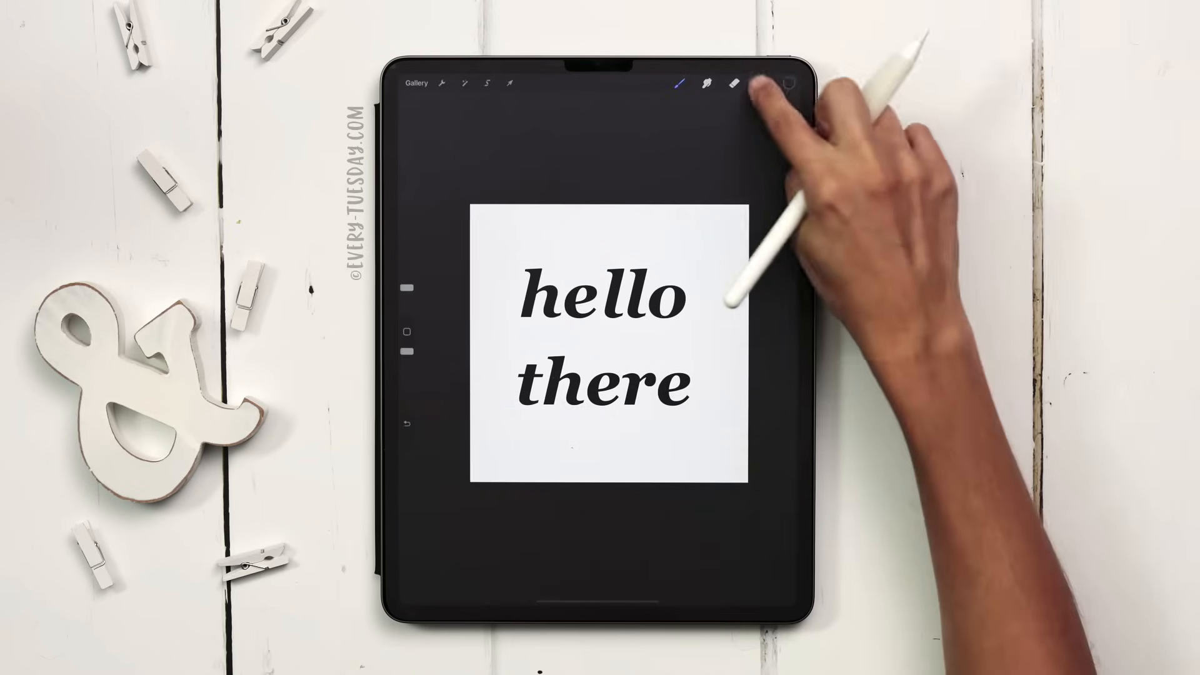
pyautogui.click(760, 84)
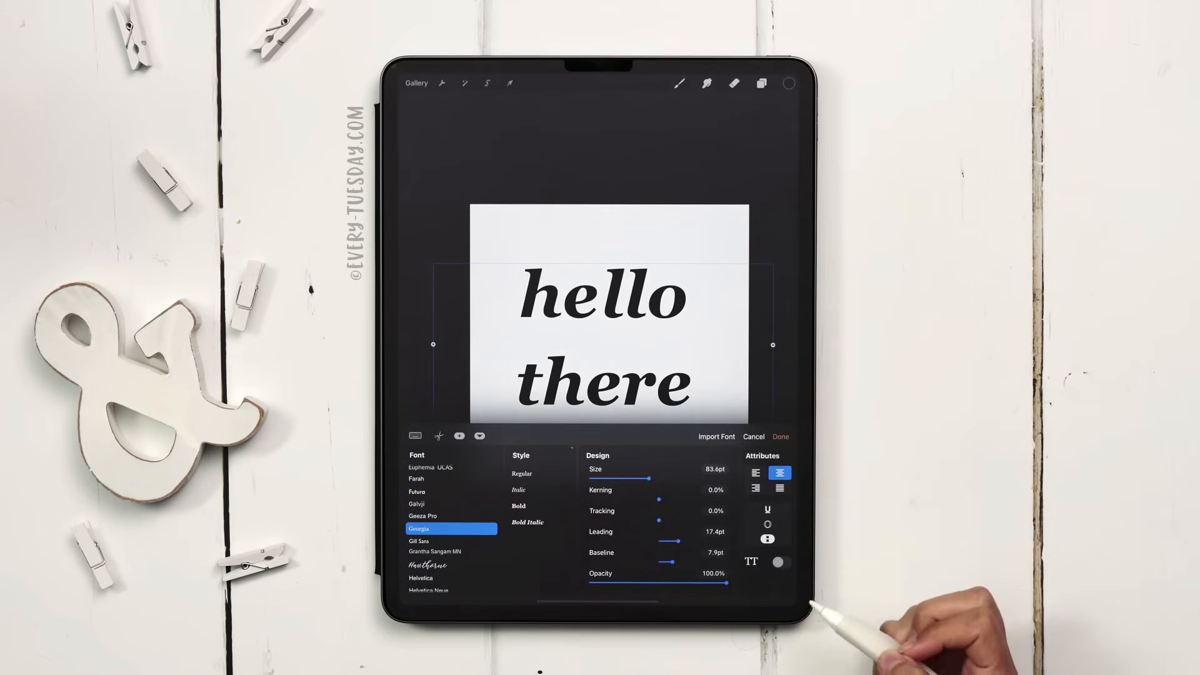
pyautogui.click(780, 436)
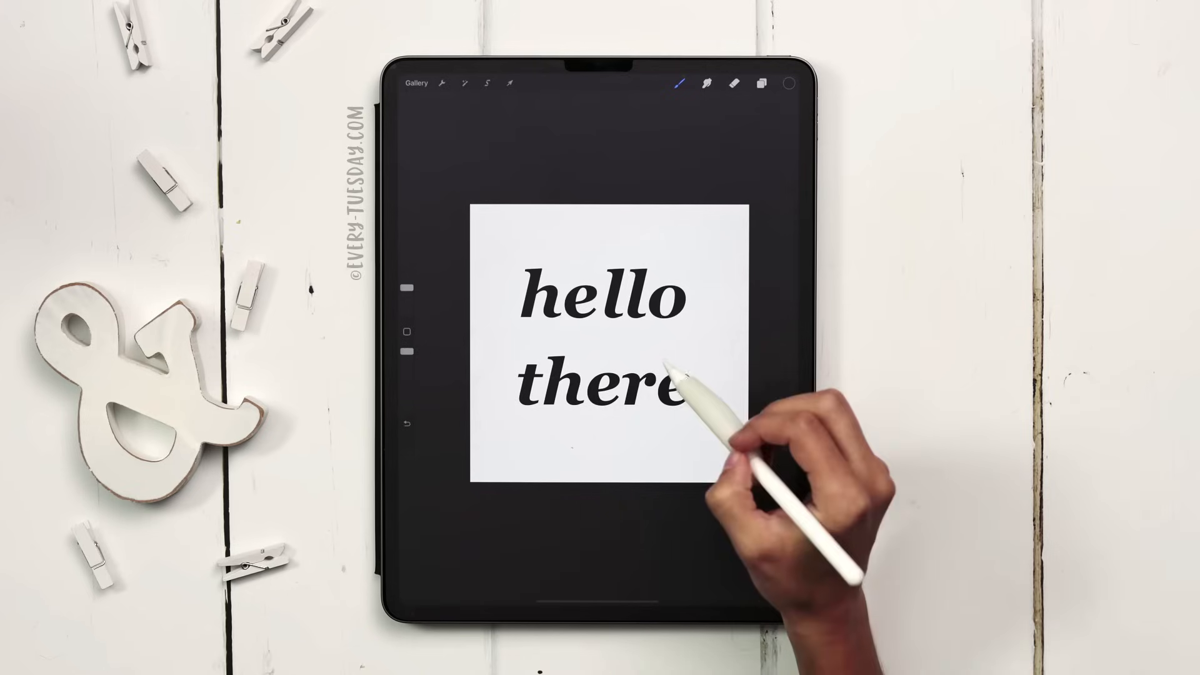
# Select the text layer and pick a new colour for it from the Colors panel.
pyautogui.click(760, 83)
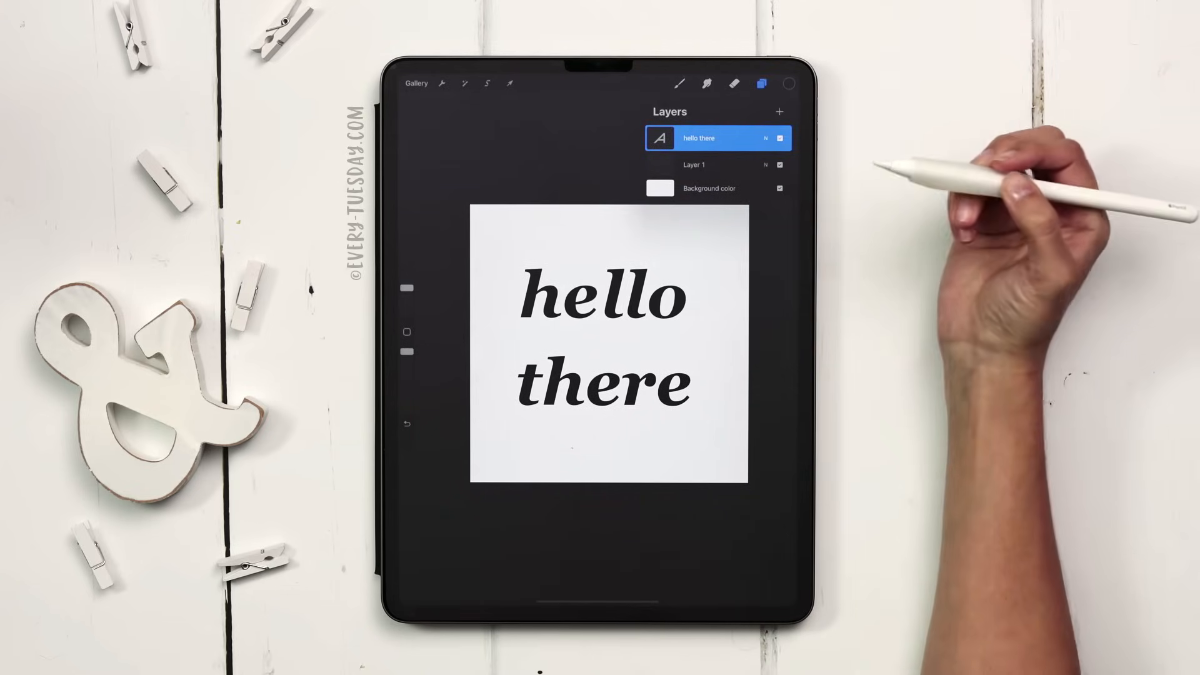
pyautogui.click(780, 84)
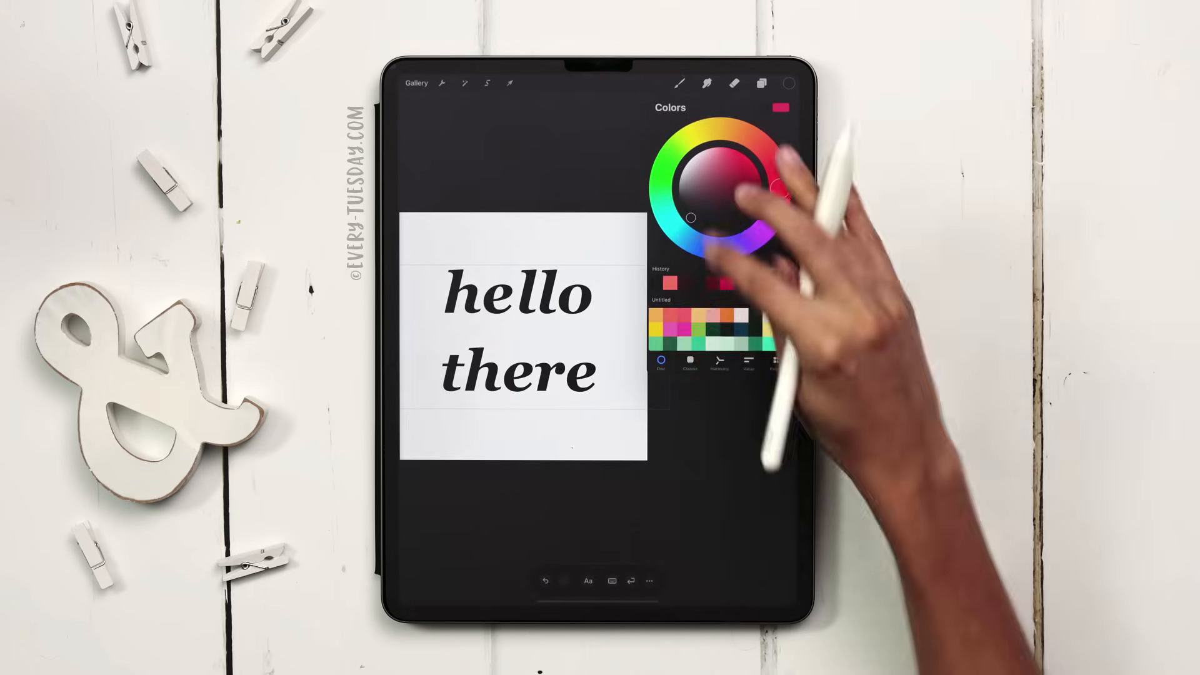
pyautogui.click(720, 149)
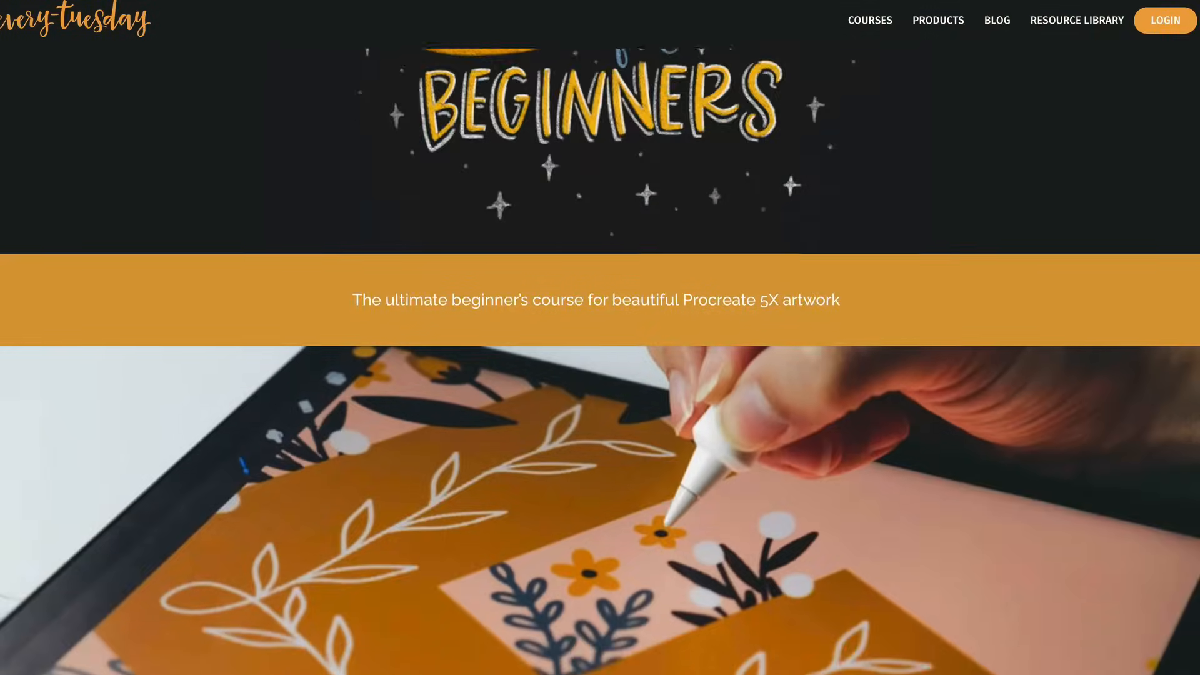
pyautogui.scroll(-3)
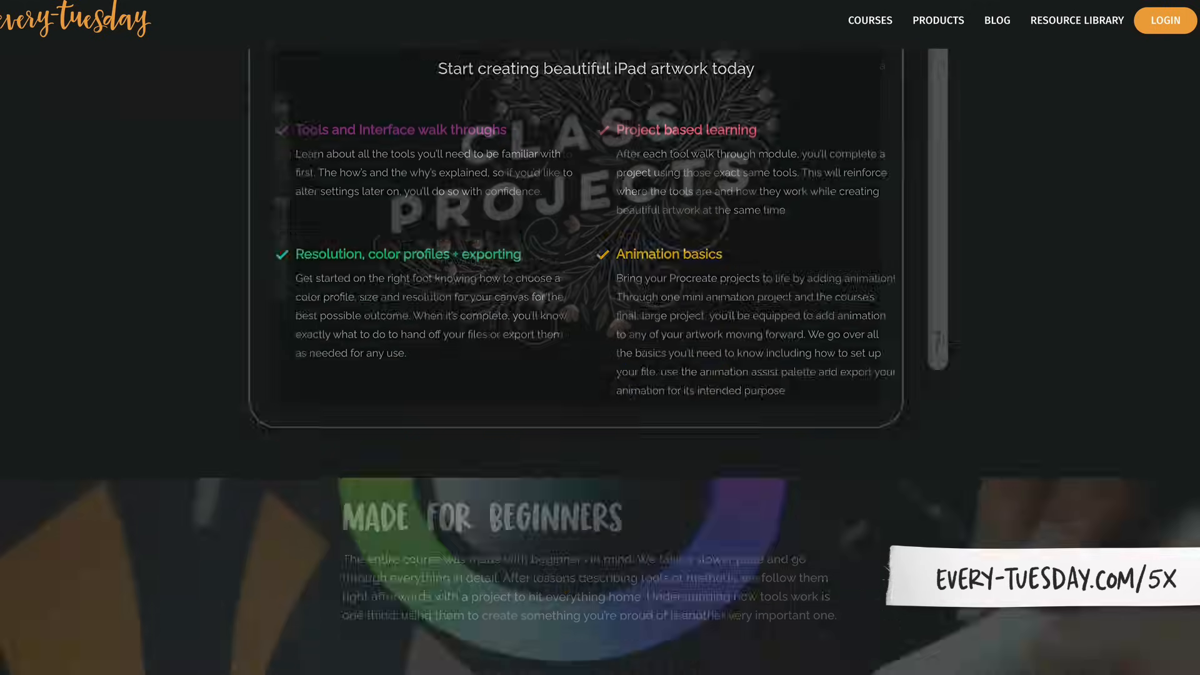
pyautogui.scroll(-3)
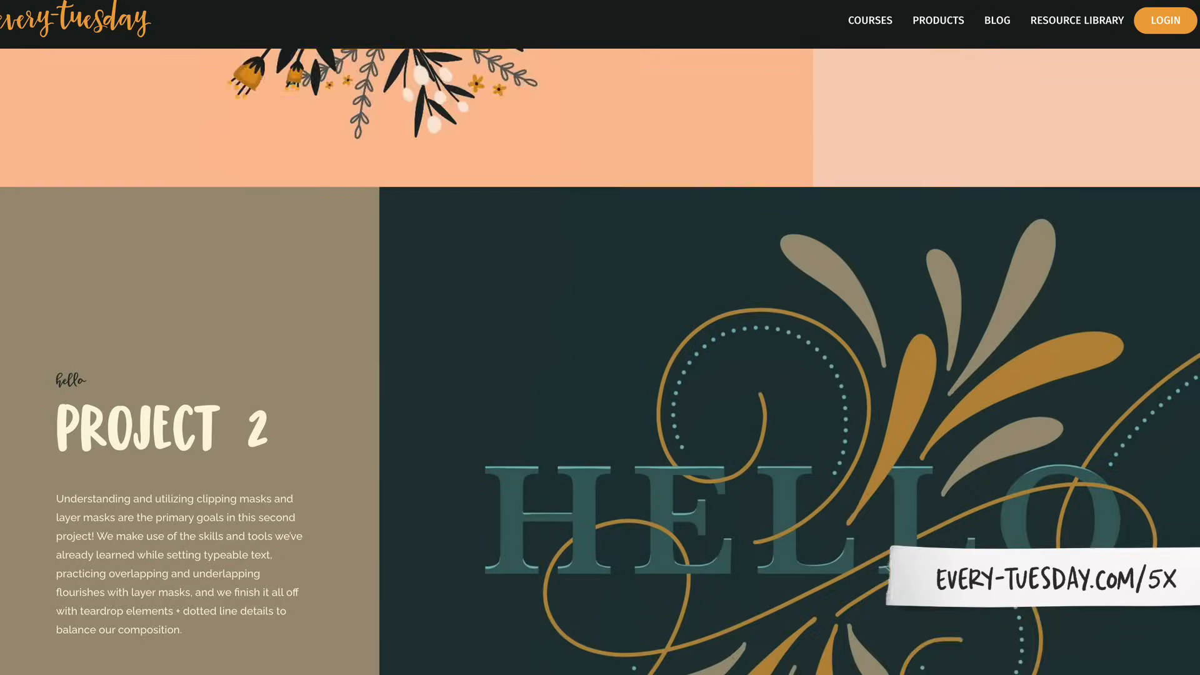